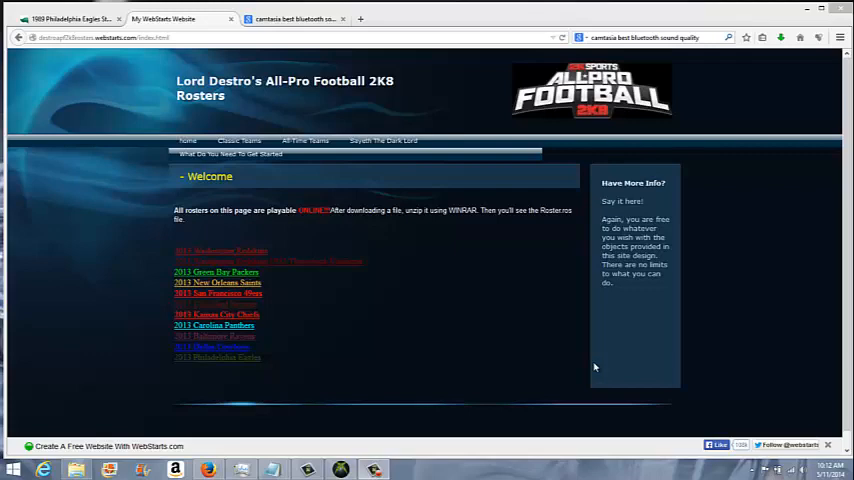
{"action": "mouse_move", "coordinate": [575, 361]}
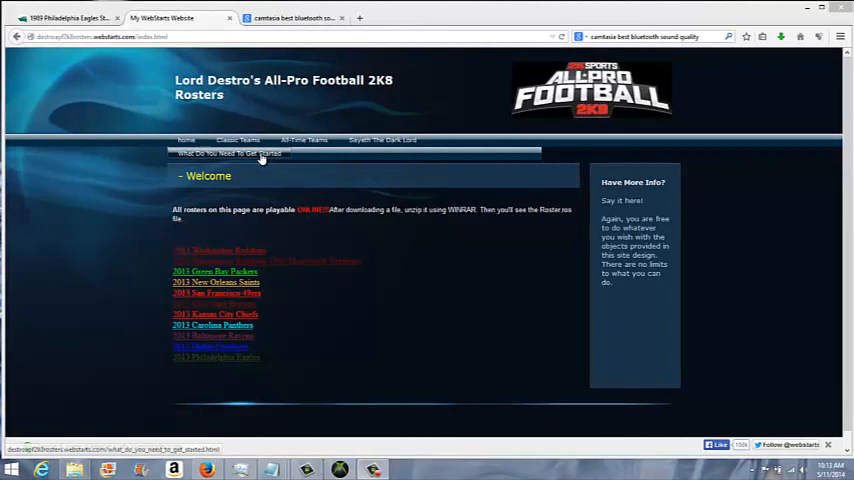
Open 'What Do You Need To Get Started' to see WinRAR, All-Pro Editor, Horizon and Hex Workshop.
{"action": "left_click", "coordinate": [229, 153]}
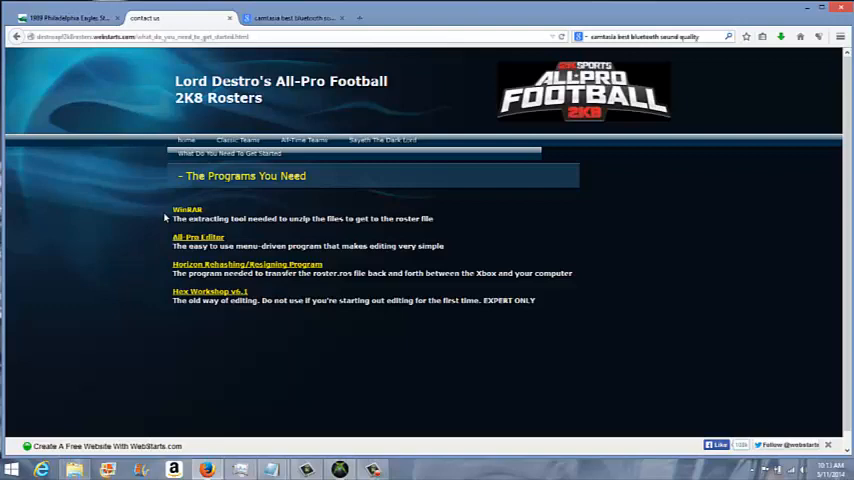
{"action": "mouse_move", "coordinate": [169, 268]}
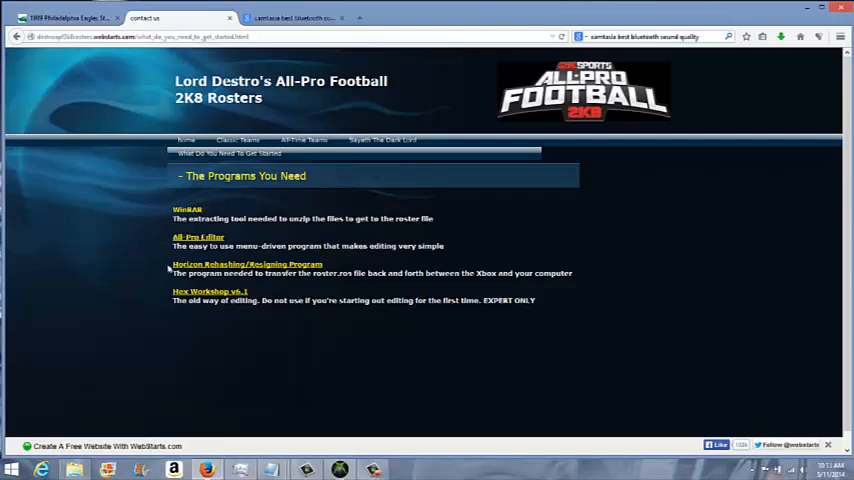
{"action": "mouse_move", "coordinate": [154, 256]}
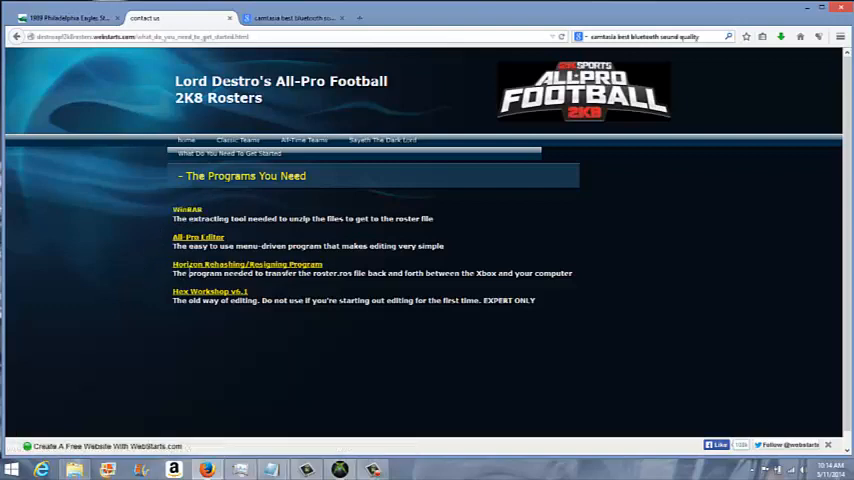
{"action": "mouse_move", "coordinate": [148, 257]}
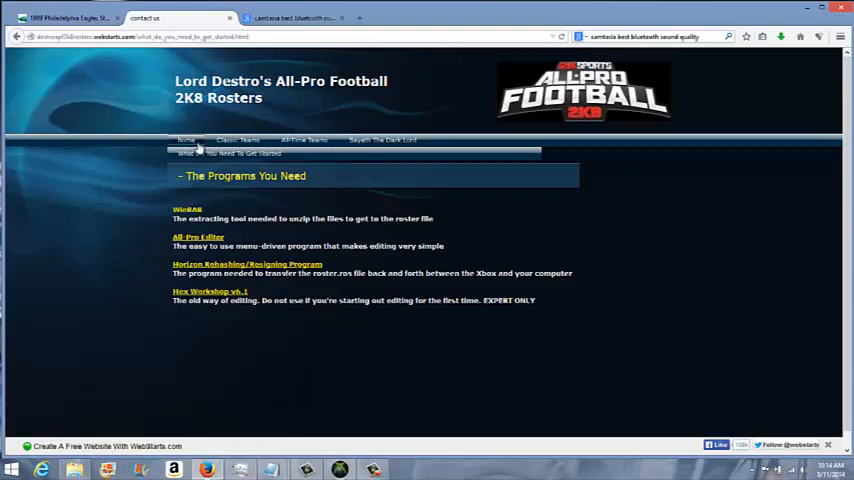
Return home, open Classic Teams, and download the 1987 Redskins roster archive.
{"action": "left_click", "coordinate": [187, 140]}
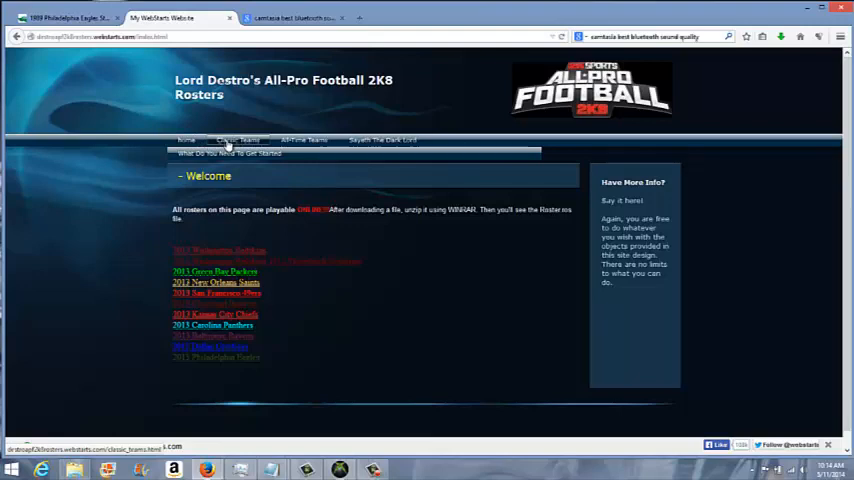
{"action": "left_click", "coordinate": [238, 139]}
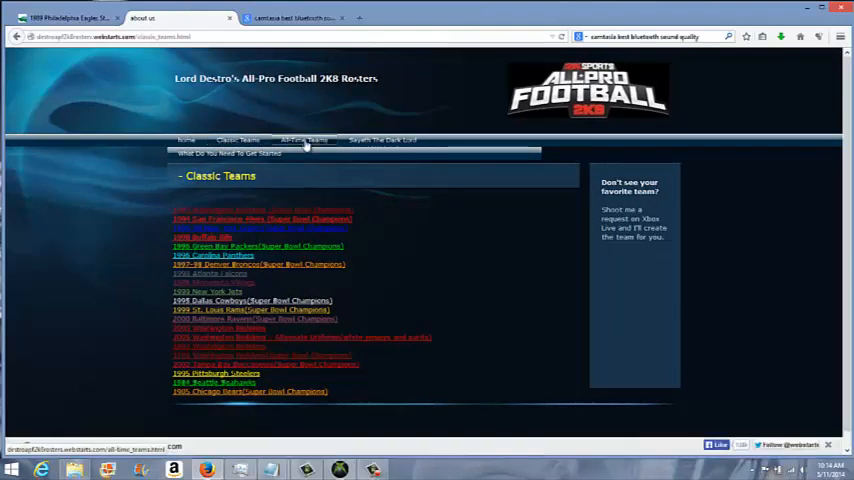
{"action": "left_click", "coordinate": [304, 140]}
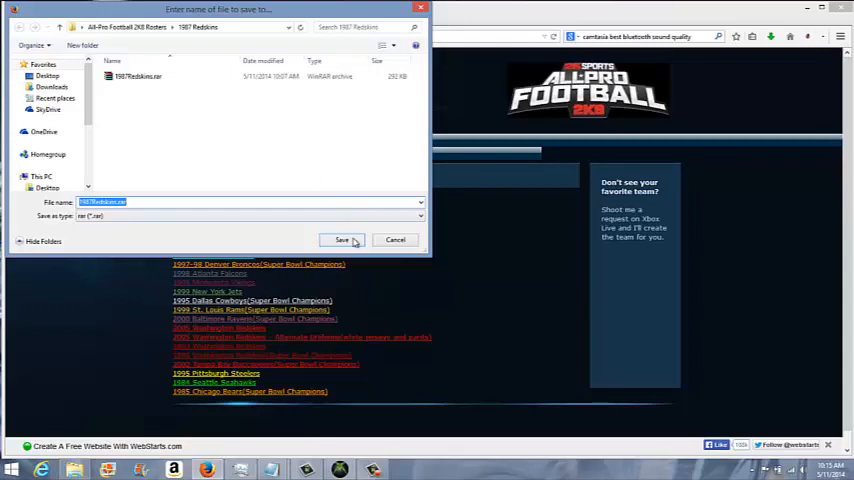
Save 1987Redskins.rar into the 1987 Redskins folder, replacing the existing copy.
{"action": "left_click", "coordinate": [342, 240]}
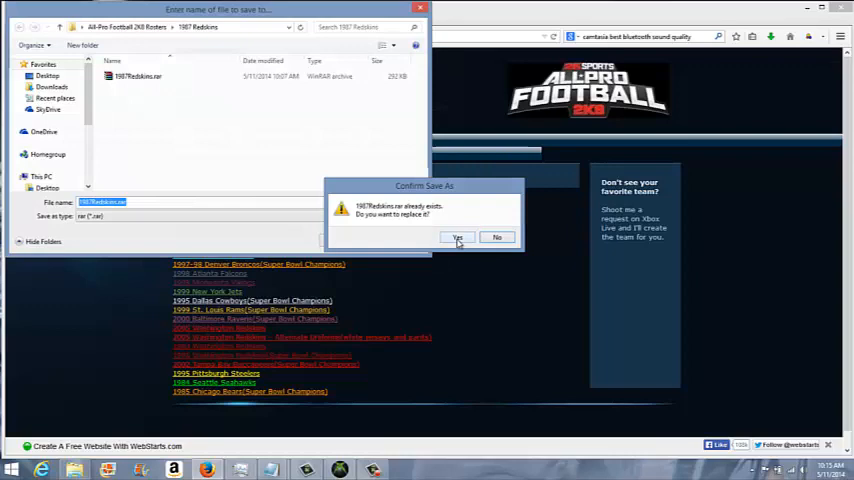
{"action": "left_click", "coordinate": [457, 237]}
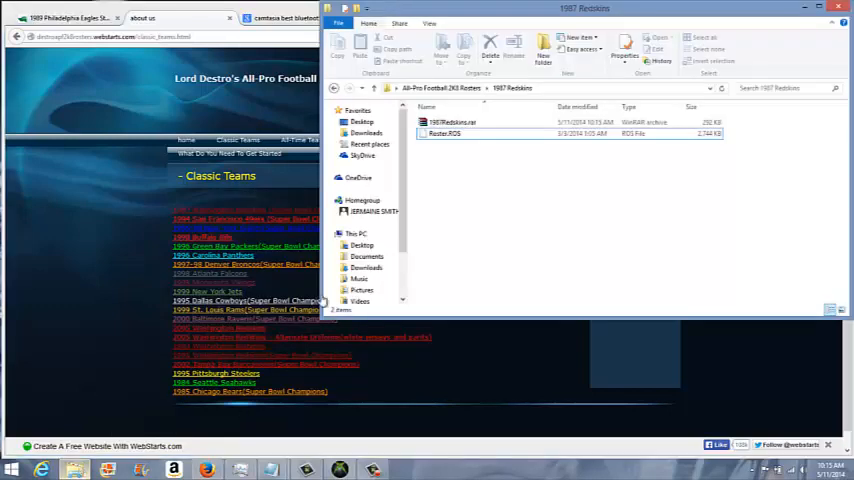
{"action": "mouse_move", "coordinate": [513, 203]}
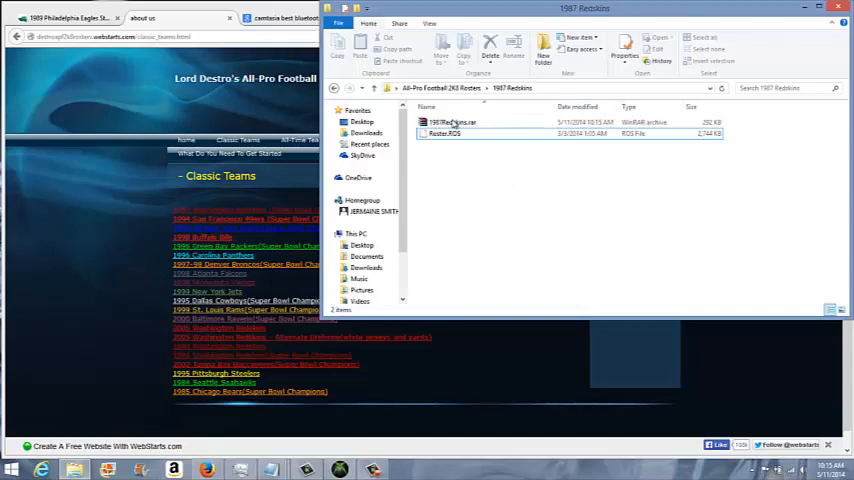
Select 1987Redskins.rar in the 1987 Redskins folder and bring up its context menu.
{"action": "left_click", "coordinate": [452, 122]}
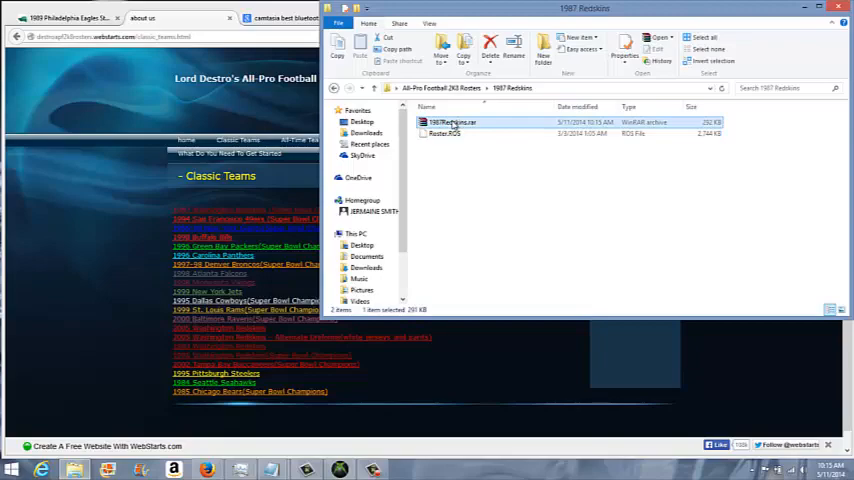
{"action": "right_click", "coordinate": [453, 122]}
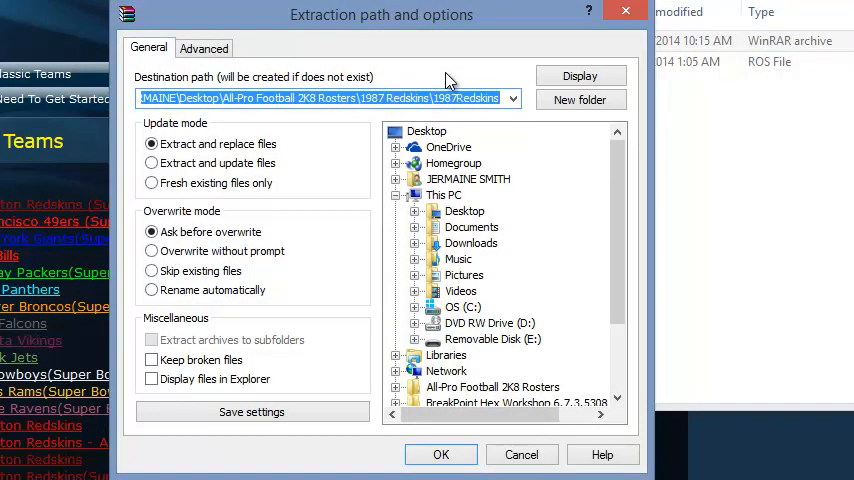
Extract into the 1987 Redskins folder, overwriting the existing Roster.ROS.
{"action": "scroll", "scroll_direction": "down", "scroll_amount": 3}
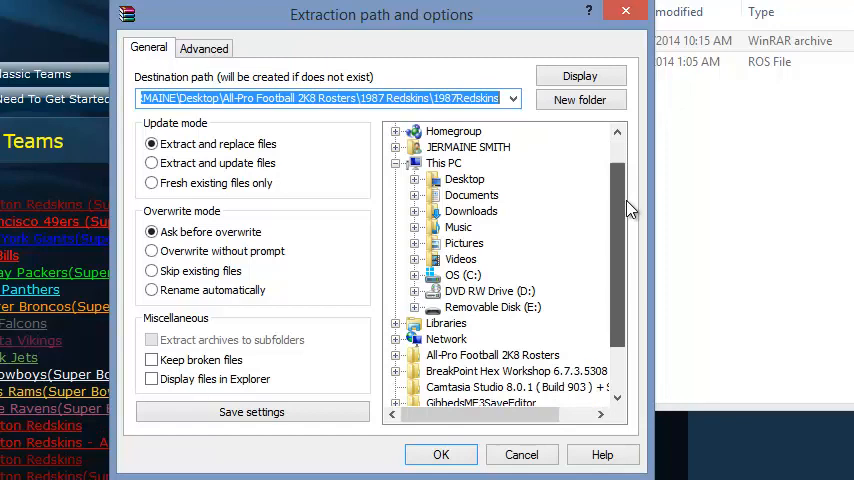
{"action": "scroll", "scroll_direction": "down", "scroll_amount": 3}
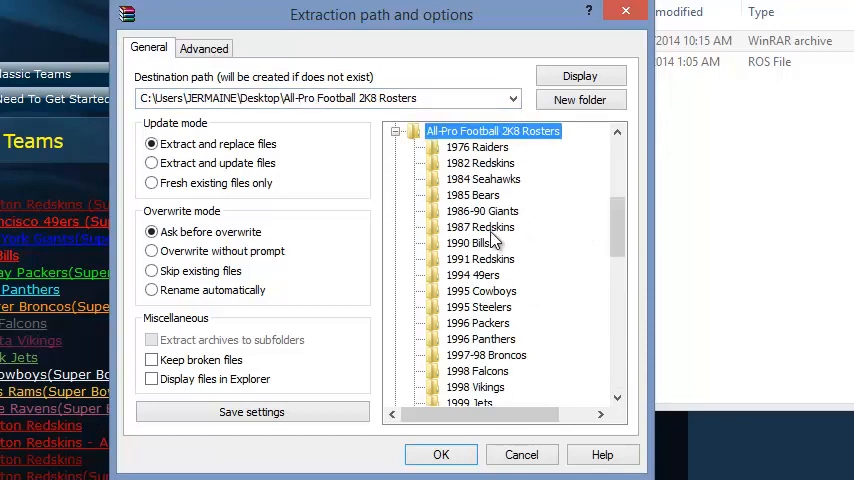
{"action": "left_click", "coordinate": [479, 227]}
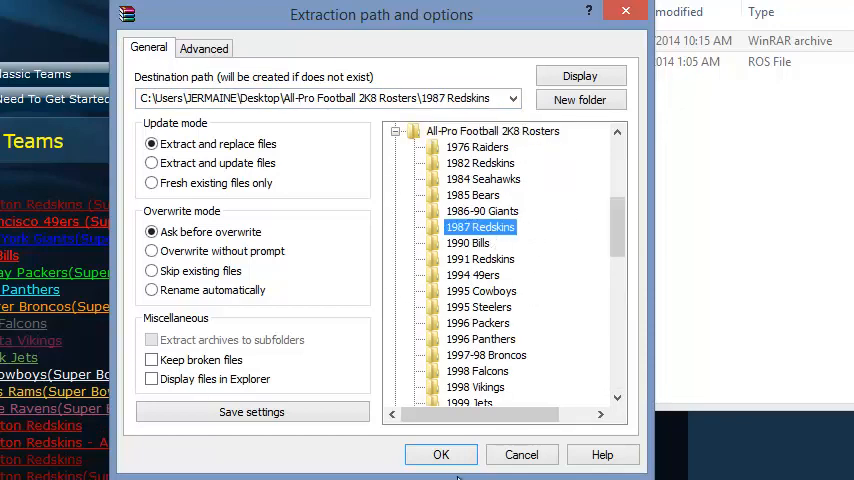
{"action": "left_click", "coordinate": [440, 454]}
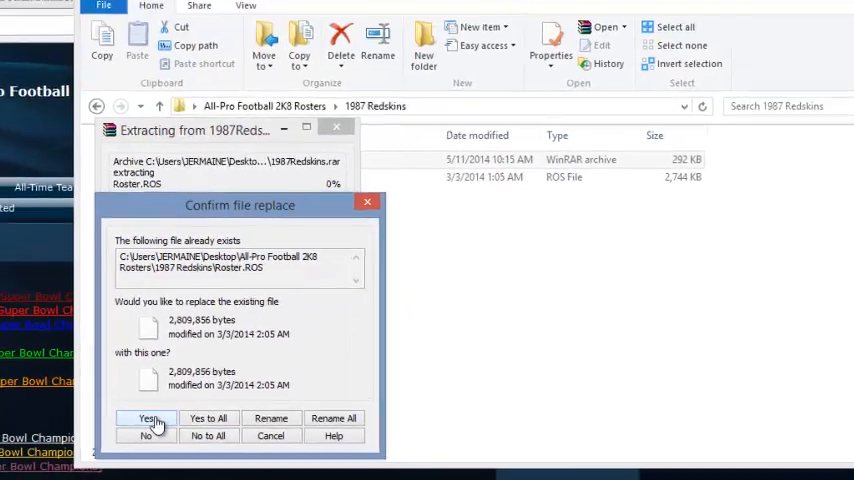
{"action": "left_click", "coordinate": [148, 418]}
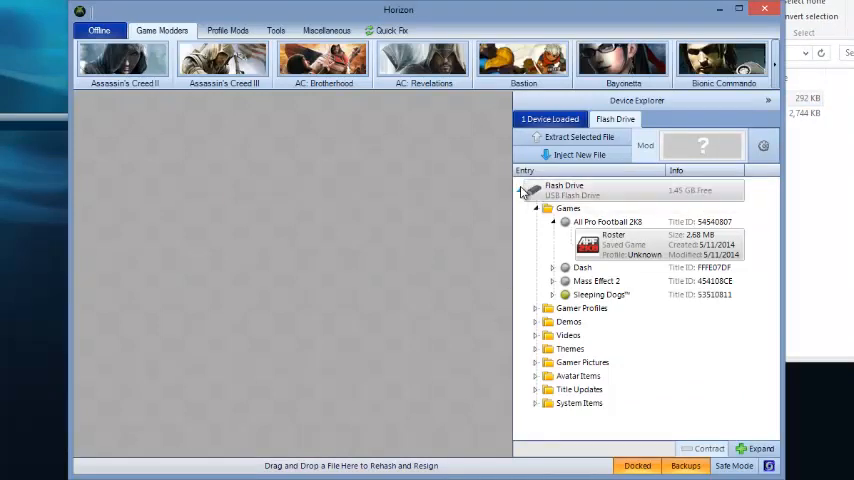
Collapse the Flash Drive entry in Horizon's Device Explorer.
{"action": "left_click", "coordinate": [518, 192]}
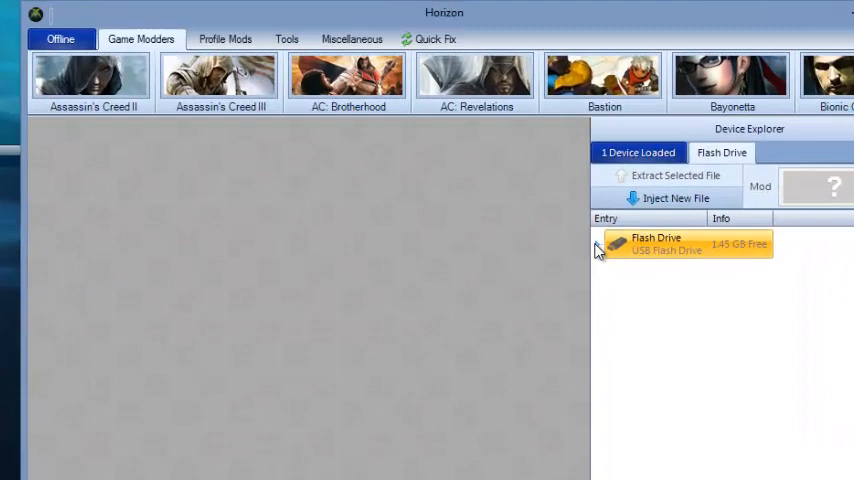
Expand the flash drive, select the All Pro Football 2K8 Roster save, and start Inject New File.
{"action": "left_click", "coordinate": [631, 244]}
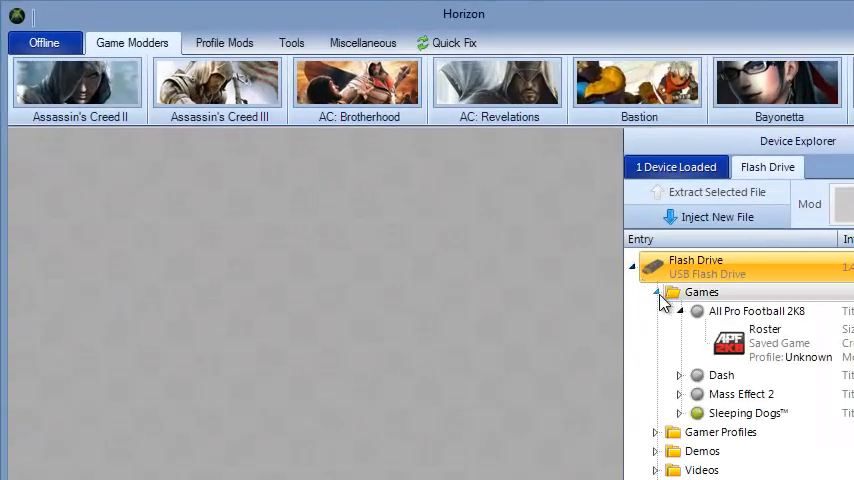
{"action": "left_click", "coordinate": [760, 311]}
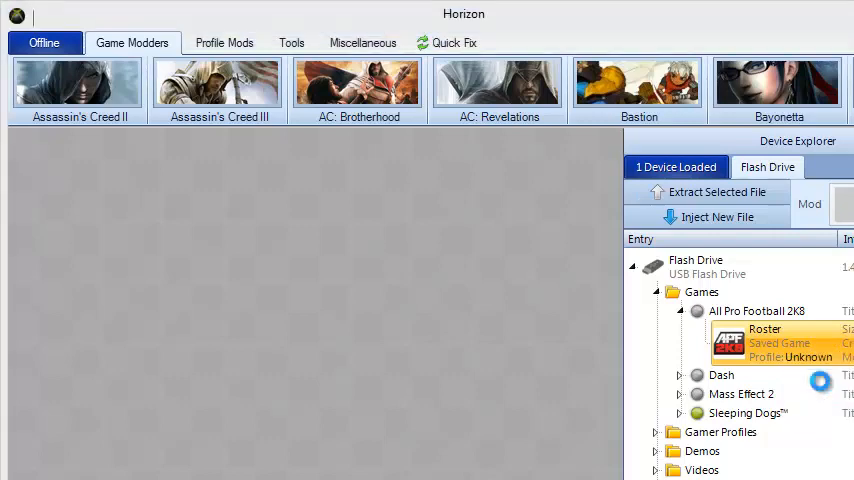
{"action": "left_click", "coordinate": [716, 216]}
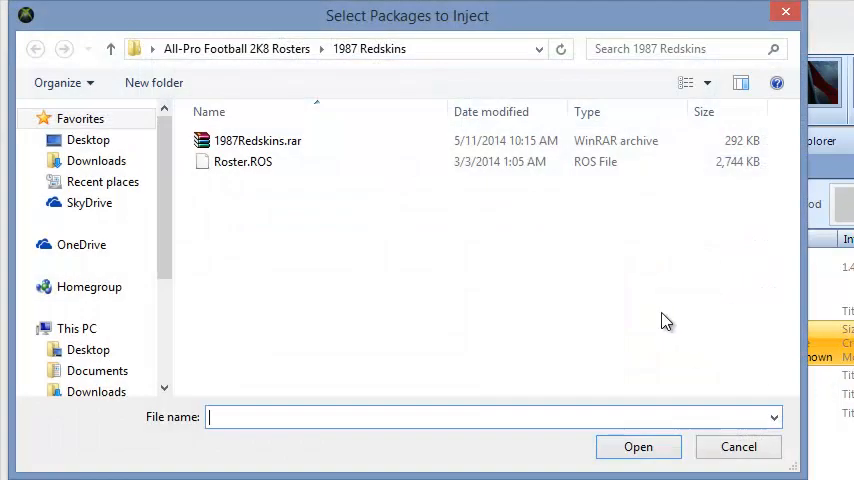
Inject Roster.ROS from the 1987 Redskins folder onto the flash drive.
{"action": "left_click", "coordinate": [242, 161]}
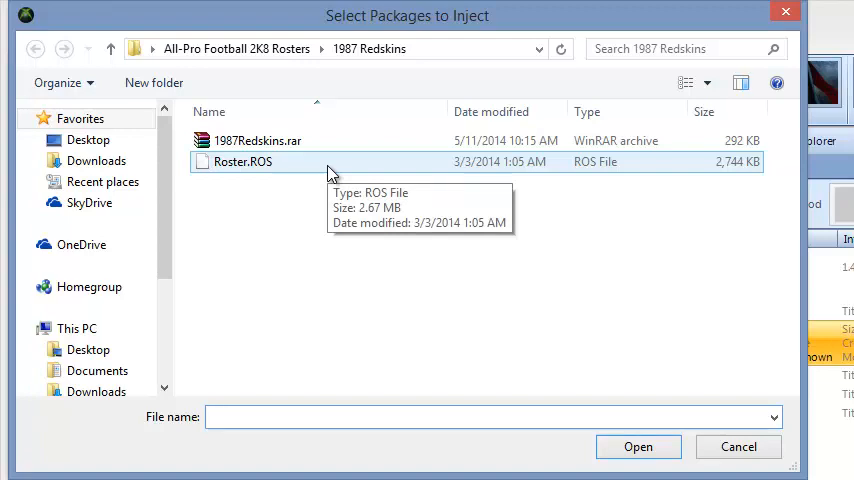
{"action": "left_click", "coordinate": [243, 161]}
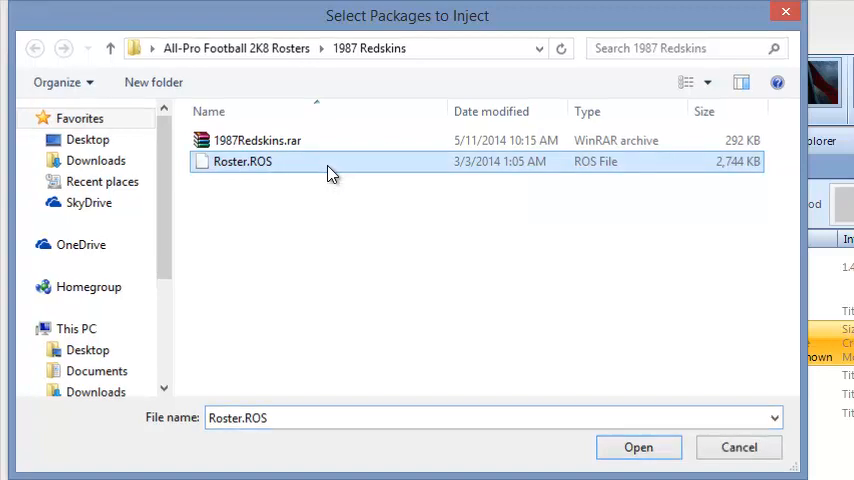
{"action": "left_click", "coordinate": [638, 447]}
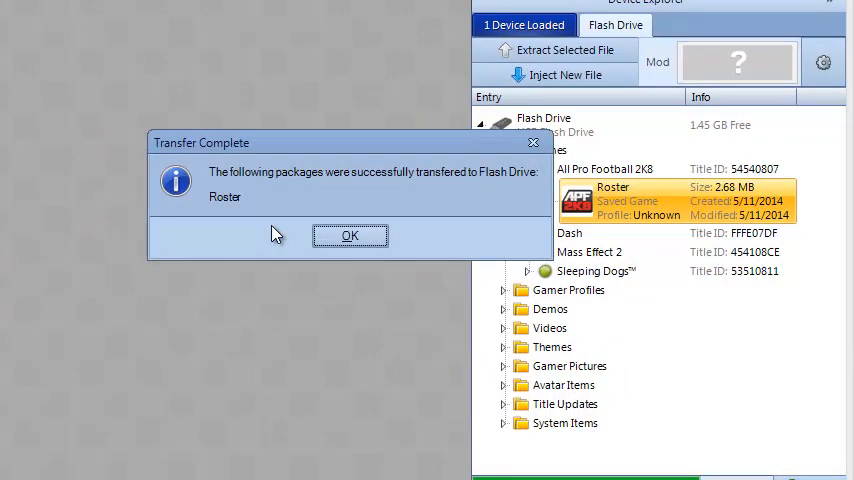
{"action": "mouse_move", "coordinate": [305, 234]}
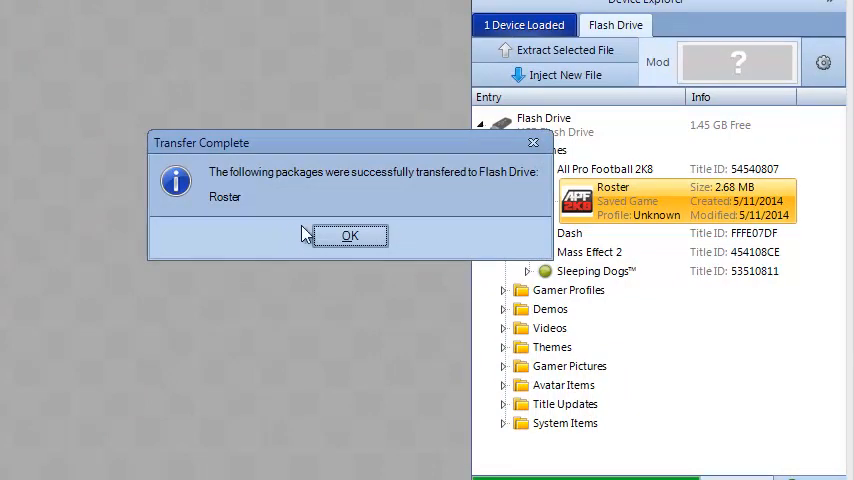
Open the Roster save in Package Manager, then save, rehash and resign it.
{"action": "left_click", "coordinate": [350, 235]}
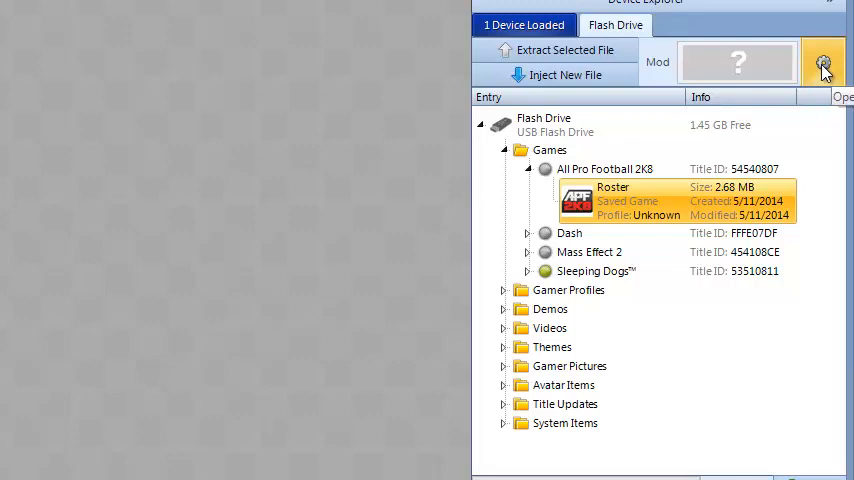
{"action": "left_click", "coordinate": [823, 62]}
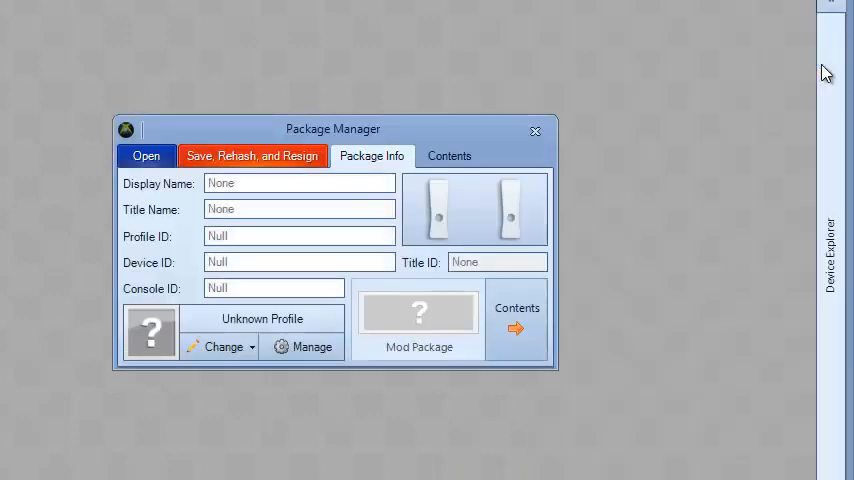
{"action": "left_click", "coordinate": [146, 155]}
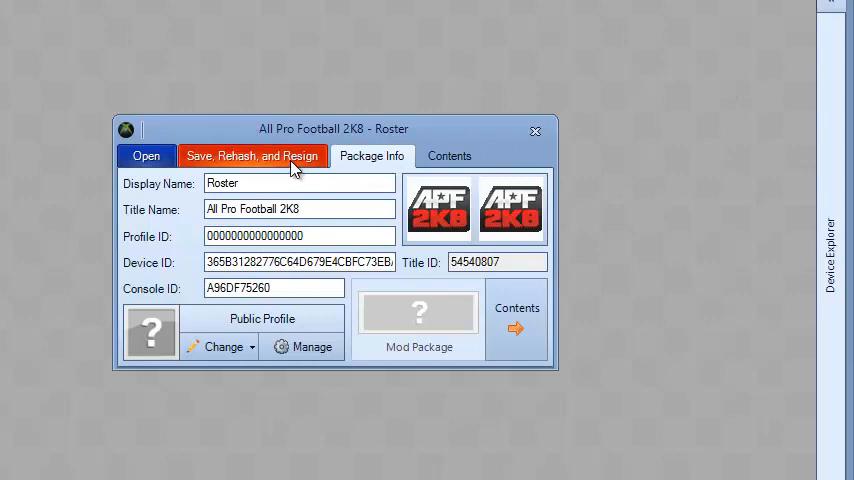
{"action": "left_click", "coordinate": [254, 156]}
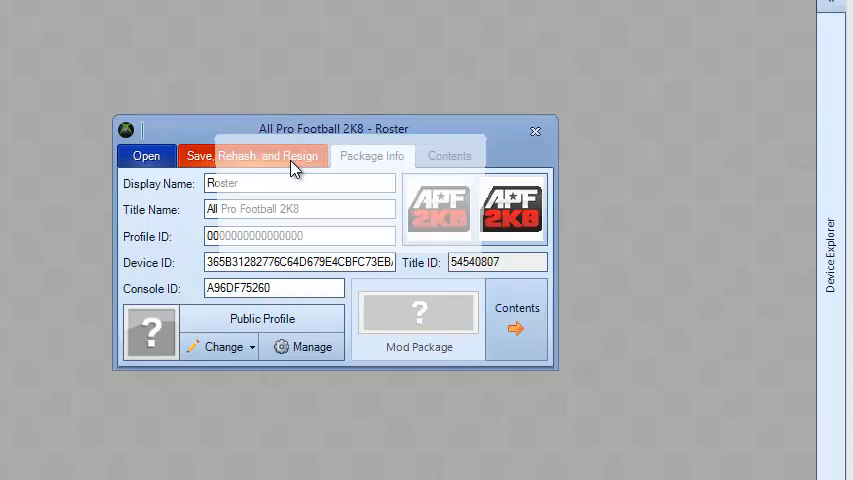
{"action": "left_click", "coordinate": [268, 155]}
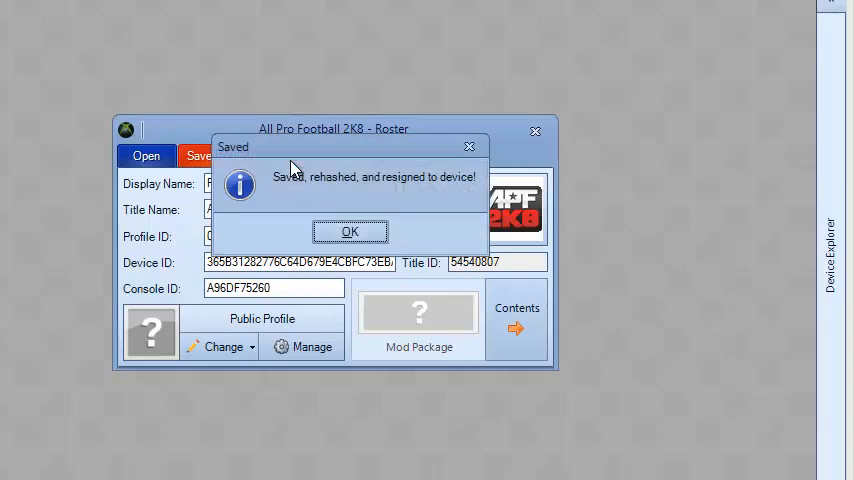
{"action": "left_click", "coordinate": [350, 231]}
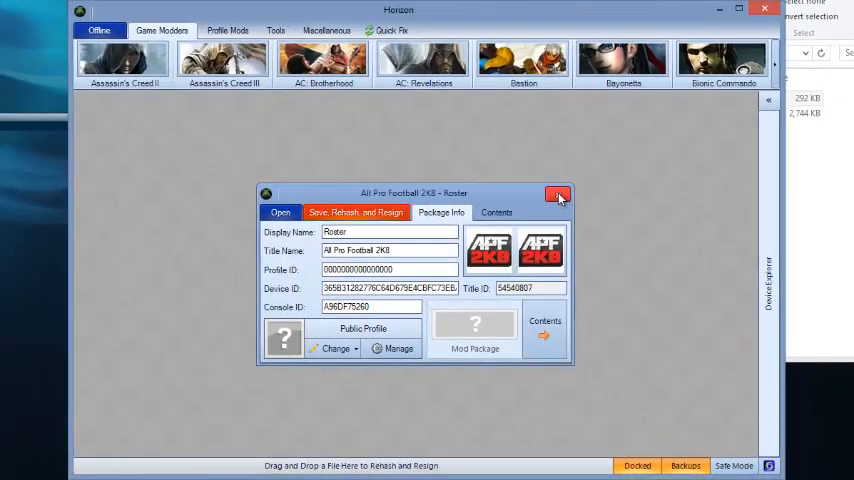
{"action": "mouse_move", "coordinate": [559, 195]}
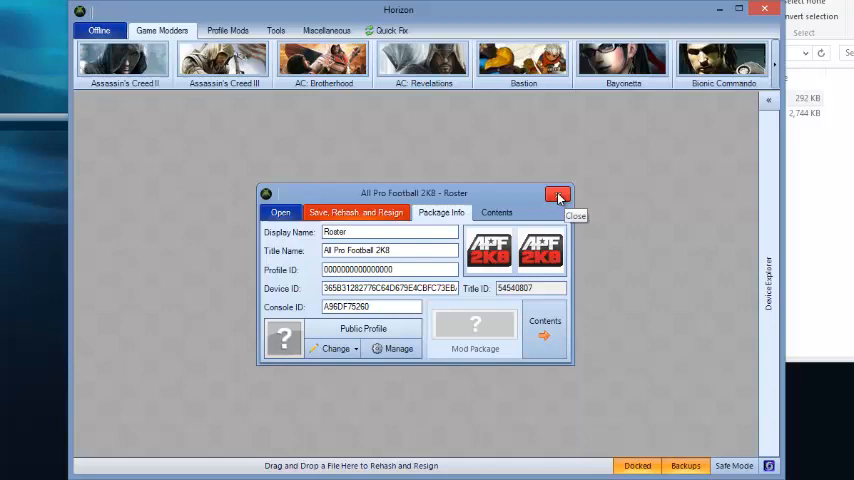